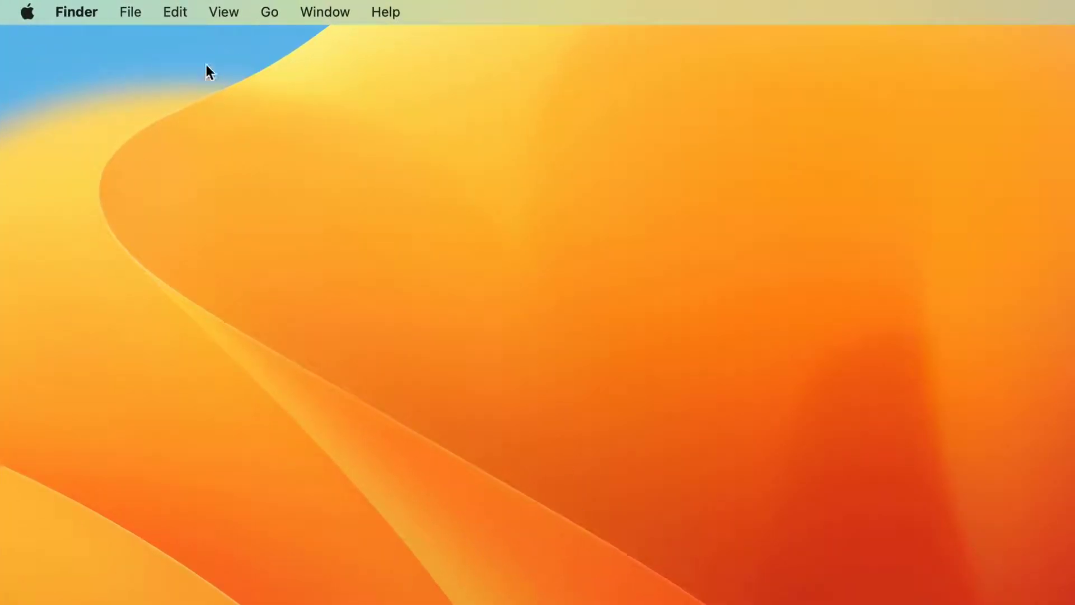
- Show Finder's Edit menu of editing commands over the empty desktop
click(175, 11)
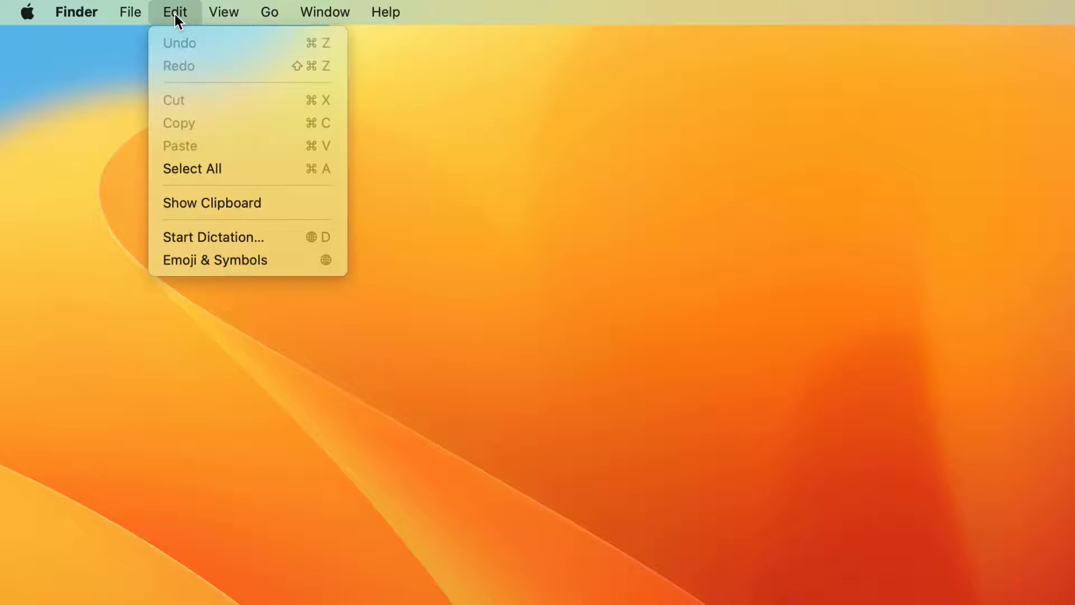
mouse_move(226, 202)
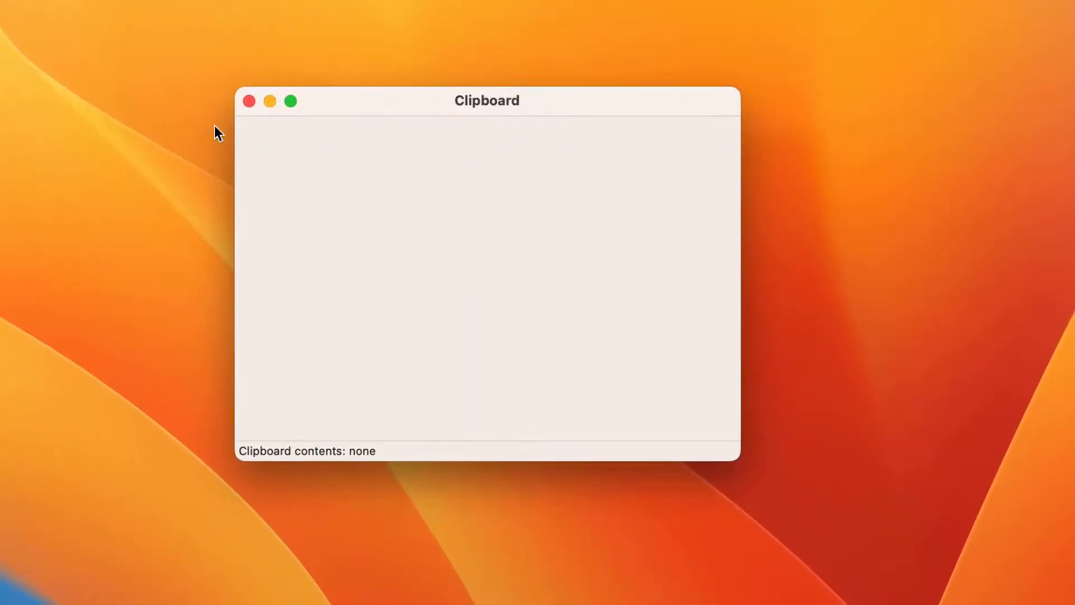
mouse_move(286, 248)
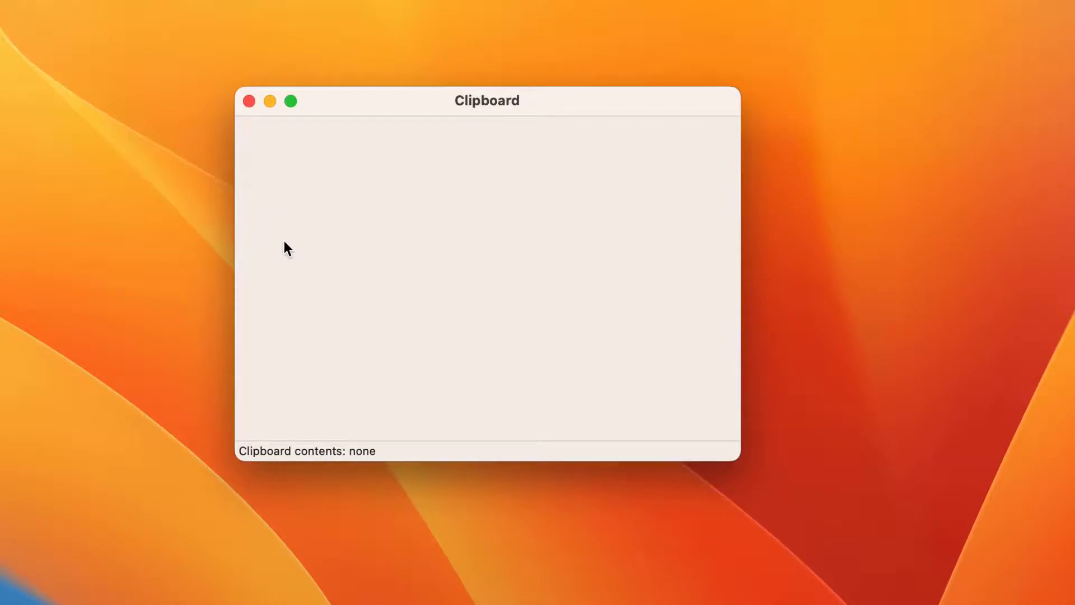
mouse_move(305, 285)
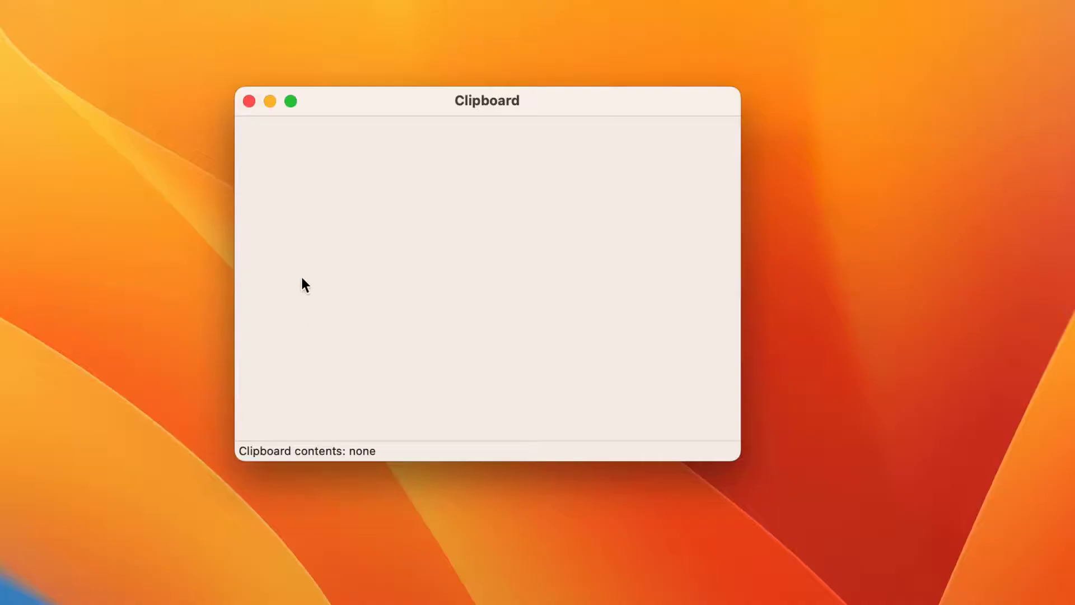
mouse_move(349, 239)
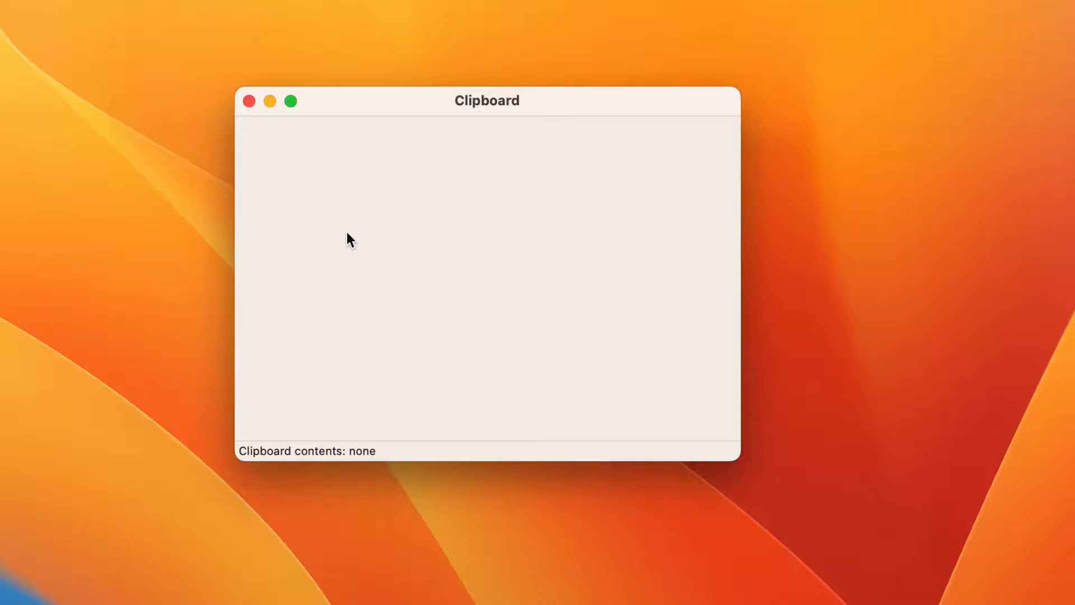
mouse_move(284, 132)
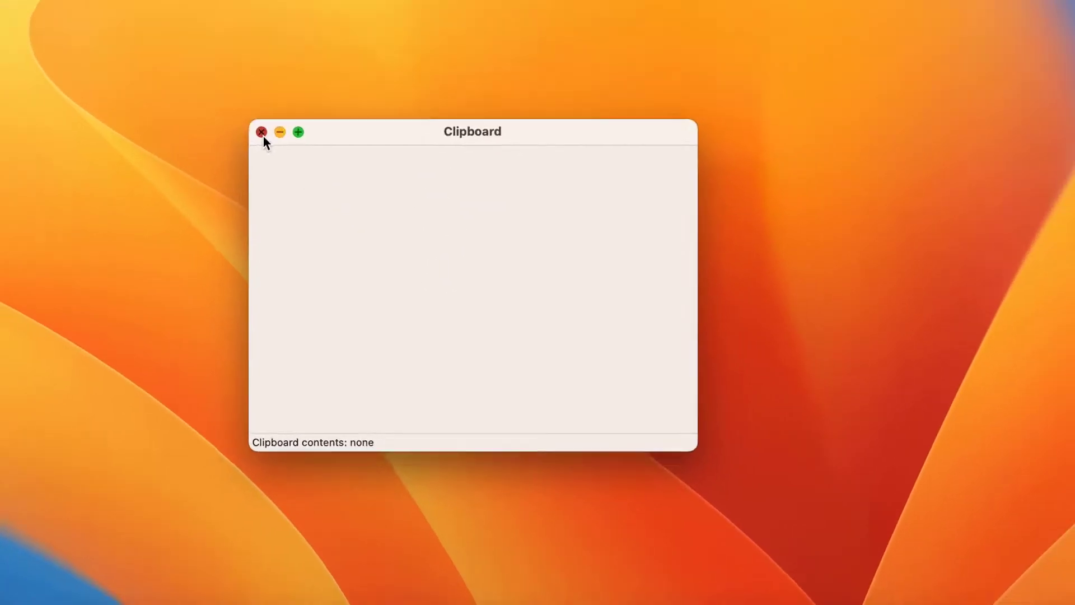
- Close the Clipboard window (showing no contents), leaving the desktop visible
click(261, 133)
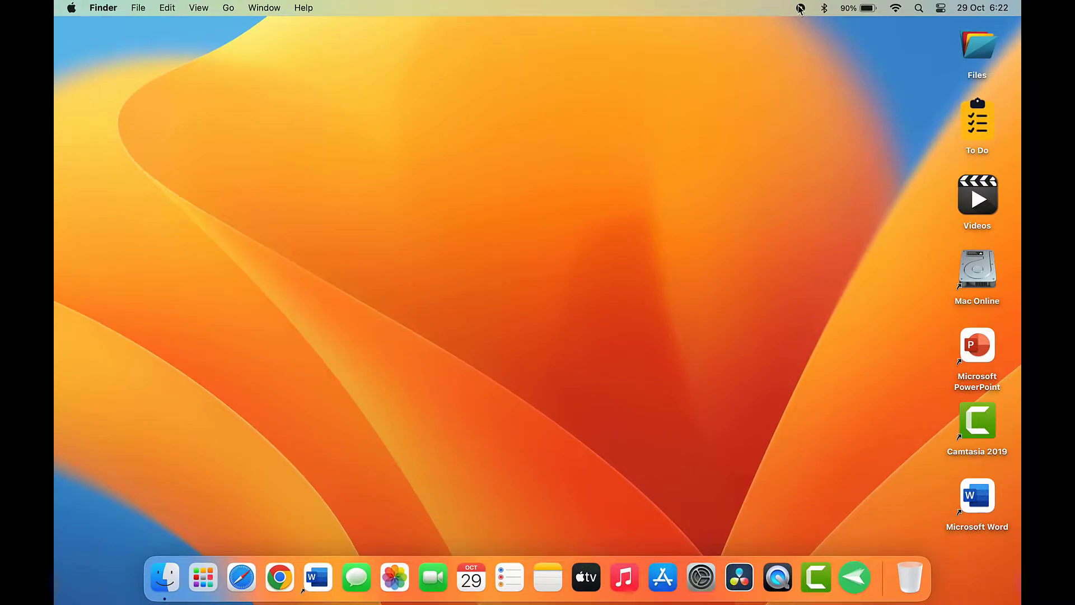